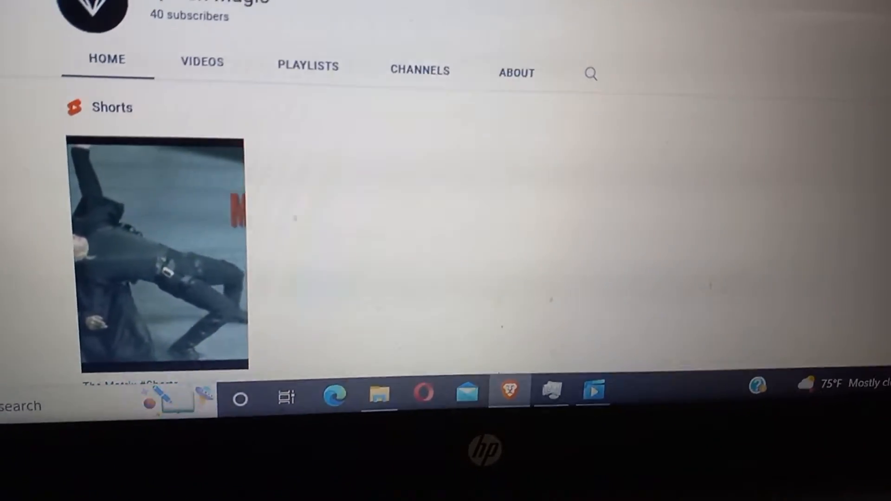
Step: Open Queen Magic's About tab to see its Jan 2, 2021 join date and 725 views
scroll("up", 3)
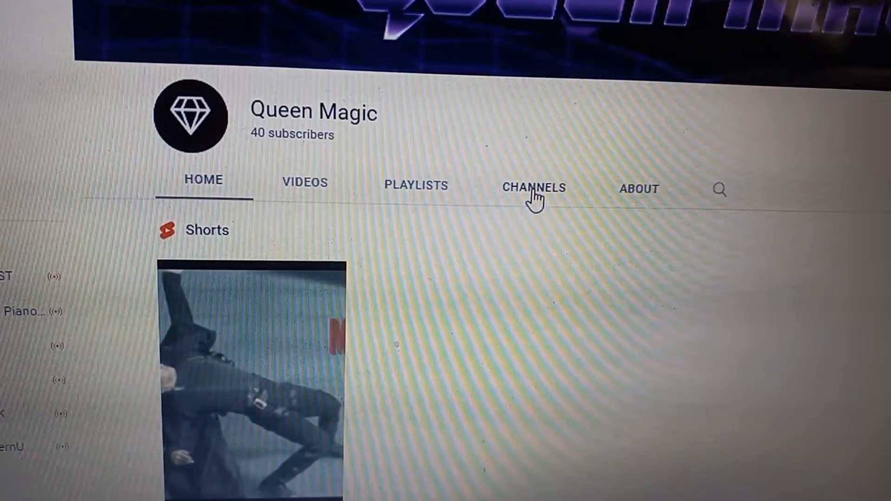
left_click(638, 189)
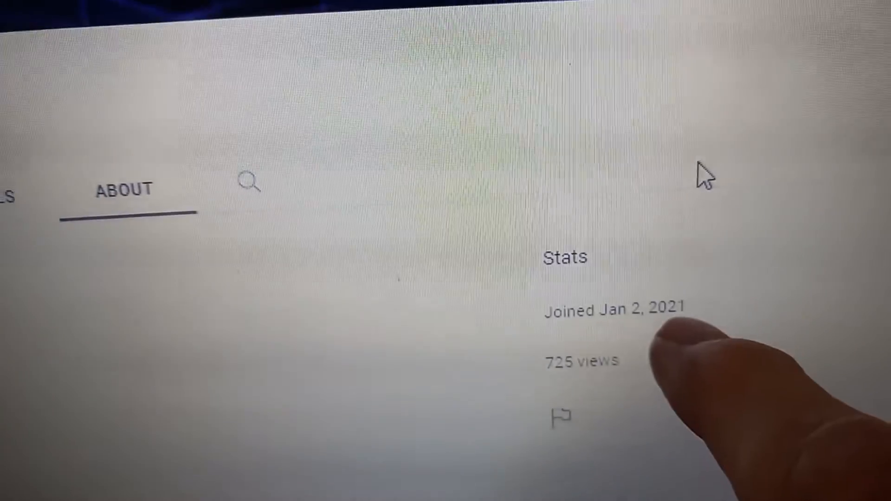
scroll("up", 3)
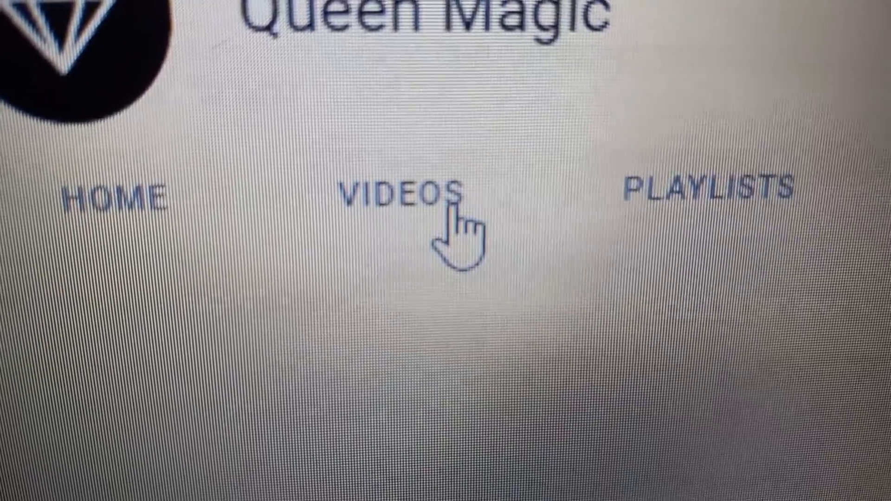
Step: List the Queen Magic channel's videos to reach Missi's Channel replies
left_click(407, 202)
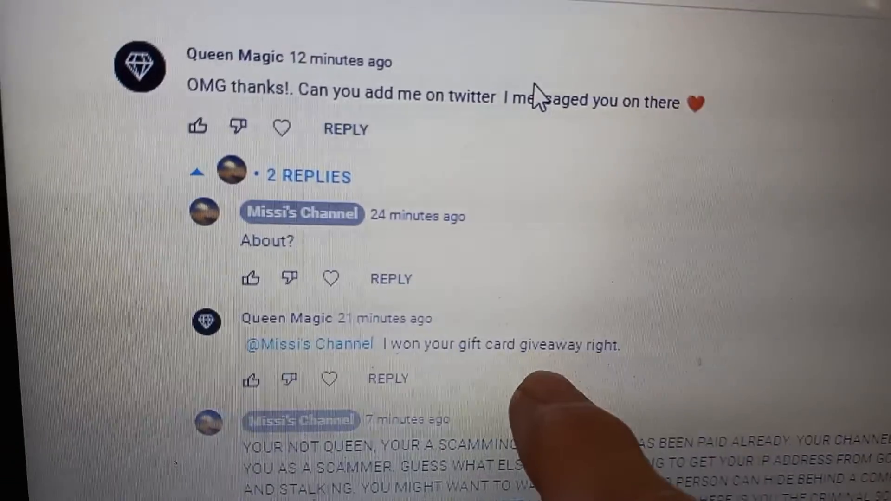
Step: Scroll down through the comment thread toward the channel with no content
scroll("down", 3)
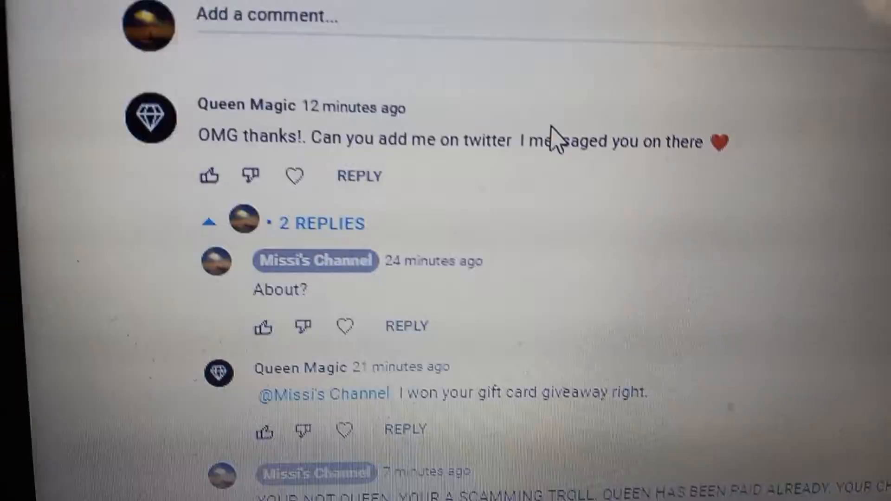
scroll("down", 3)
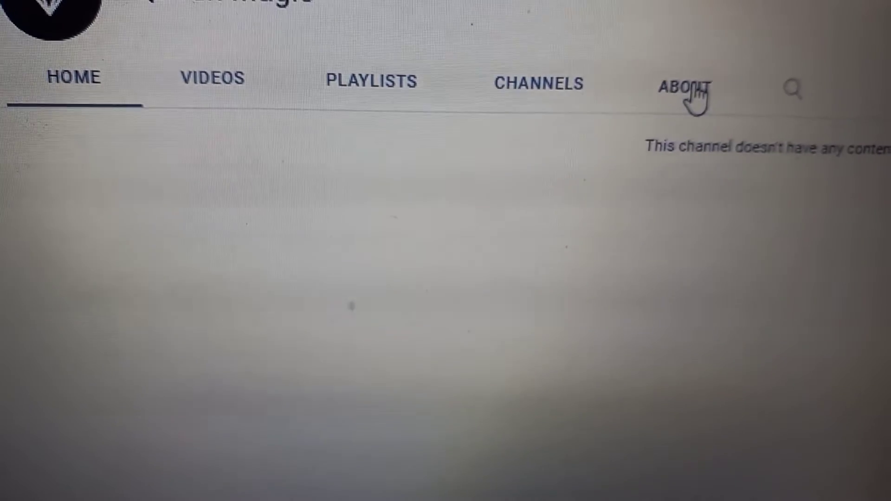
Step: Open the empty channel's About details before returning to Missi's Channel reply
left_click(685, 89)
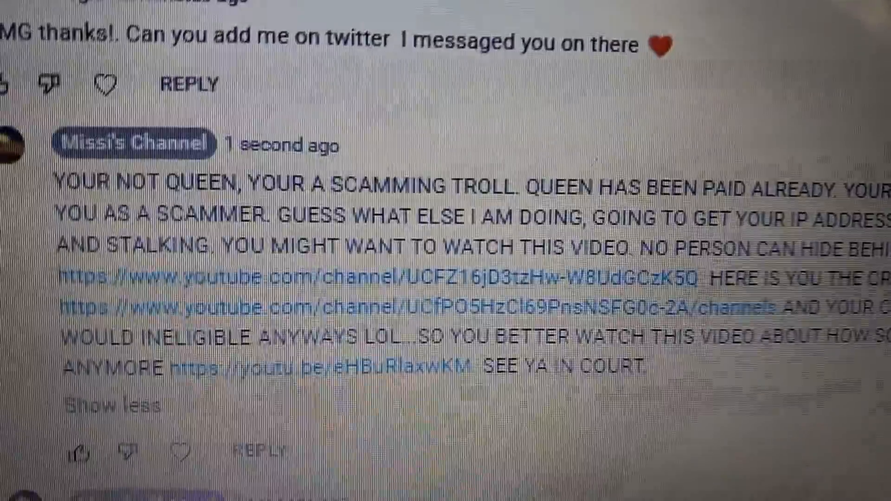
Step: Scroll down the reply to reach the youtu.be stalker and harasser video link
scroll("down", 3)
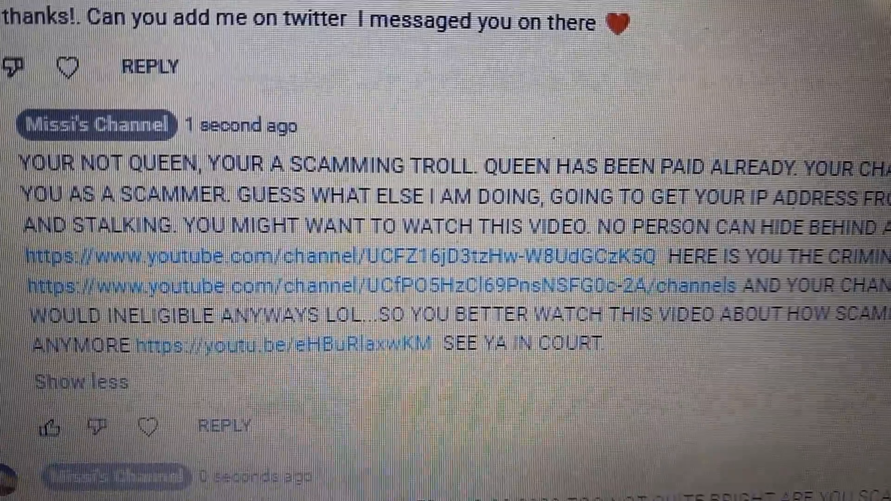
scroll("down", 3)
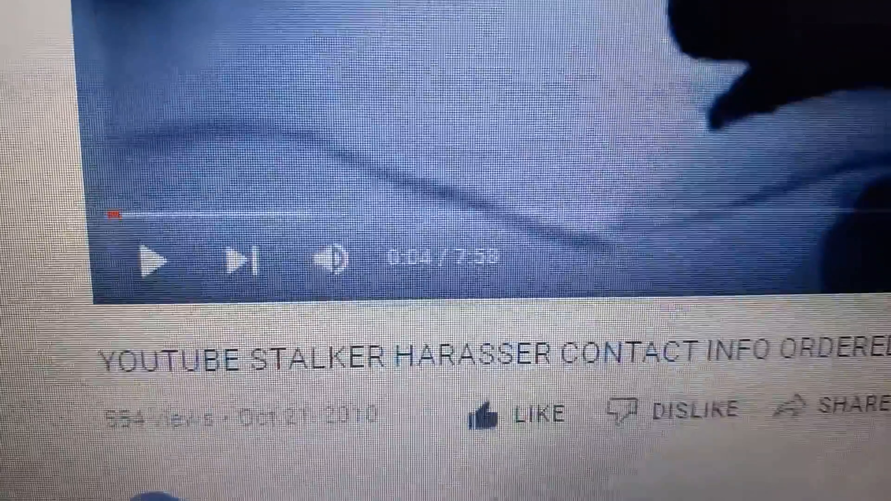
Step: Scroll the Queen Magic channel's About tab listing 40 subscribers
scroll("down", 3)
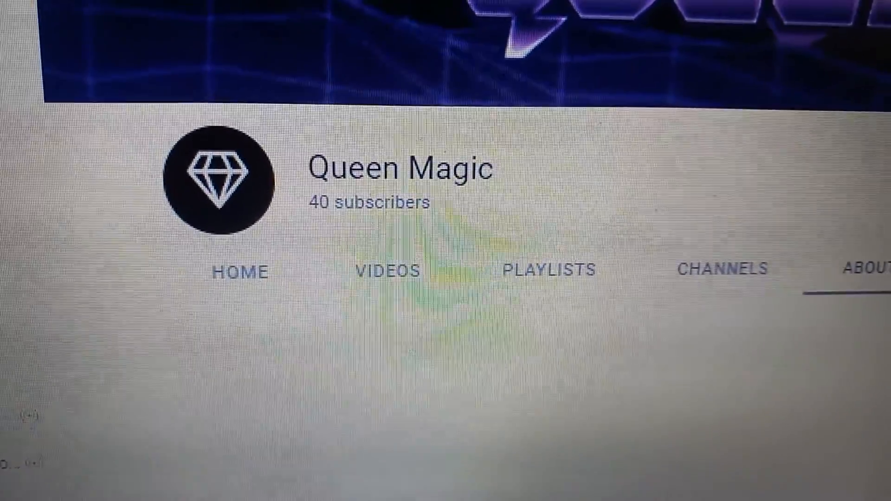
Step: Check Queen Magic's Videos tab for uploads, then view its About stats
left_click(388, 270)
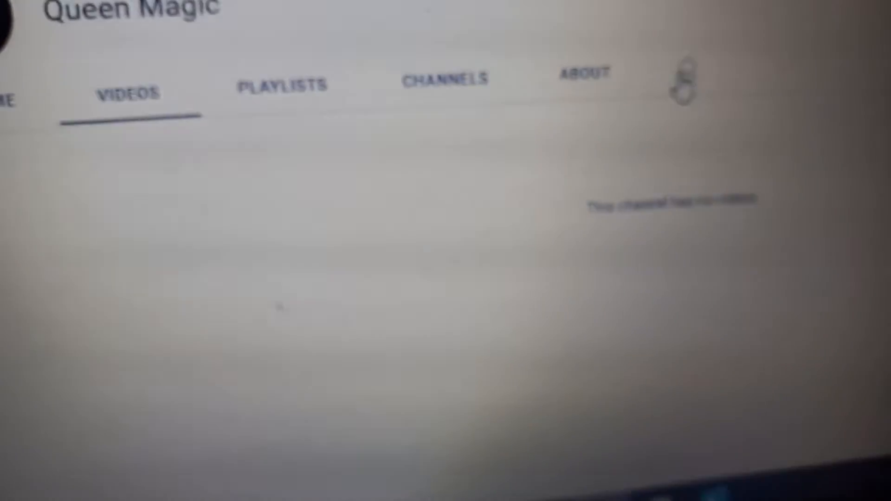
left_click(591, 59)
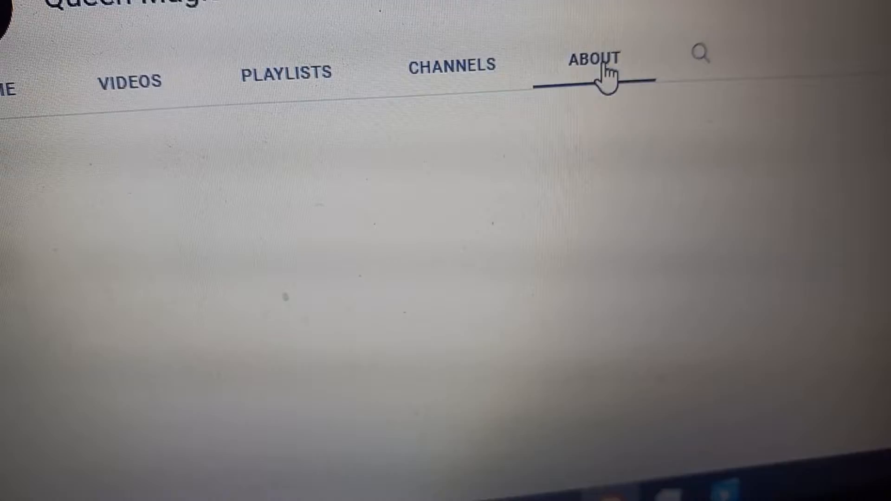
left_click(593, 59)
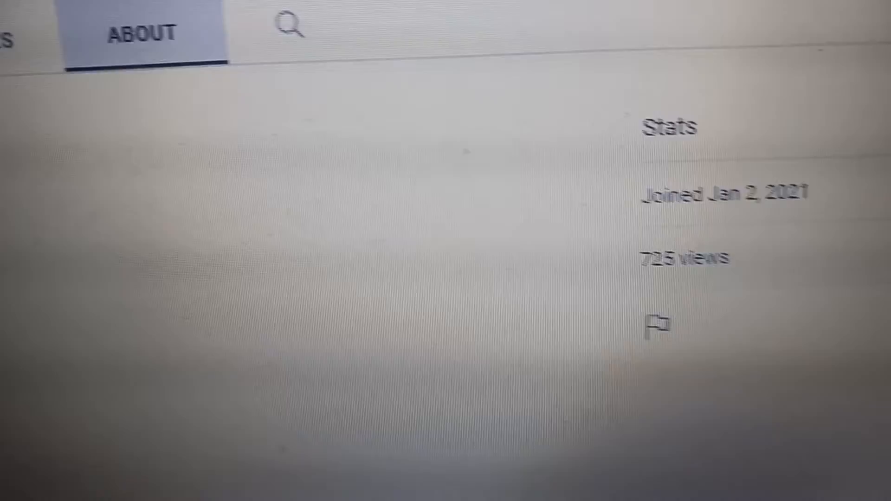